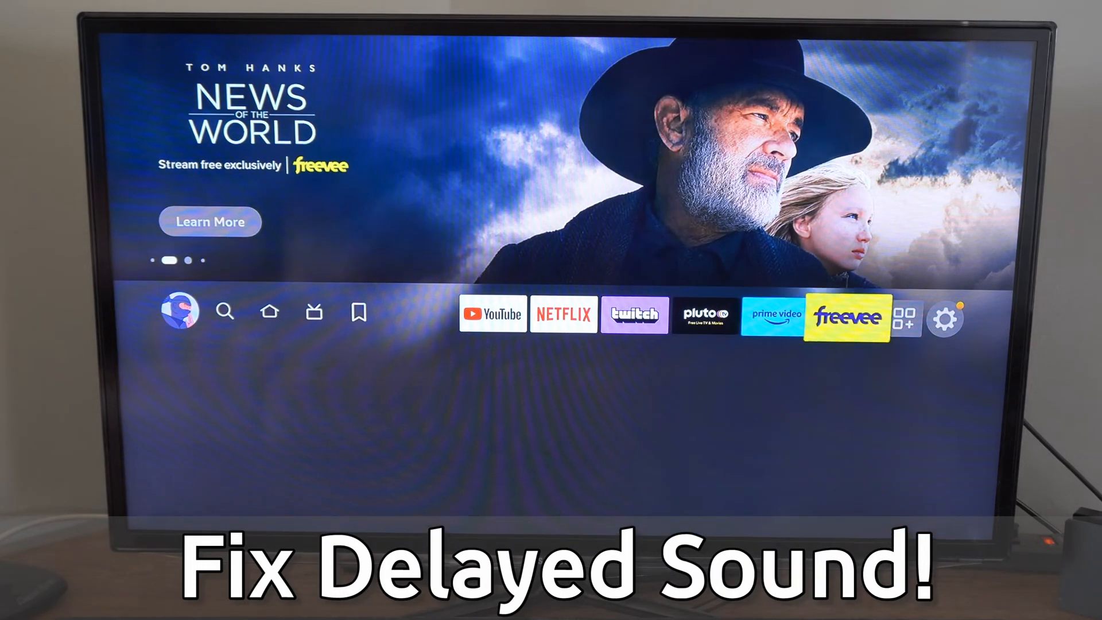
Open Fire TV Settings from the home screen, then the Display & Sounds settings.
left_click(945, 317)
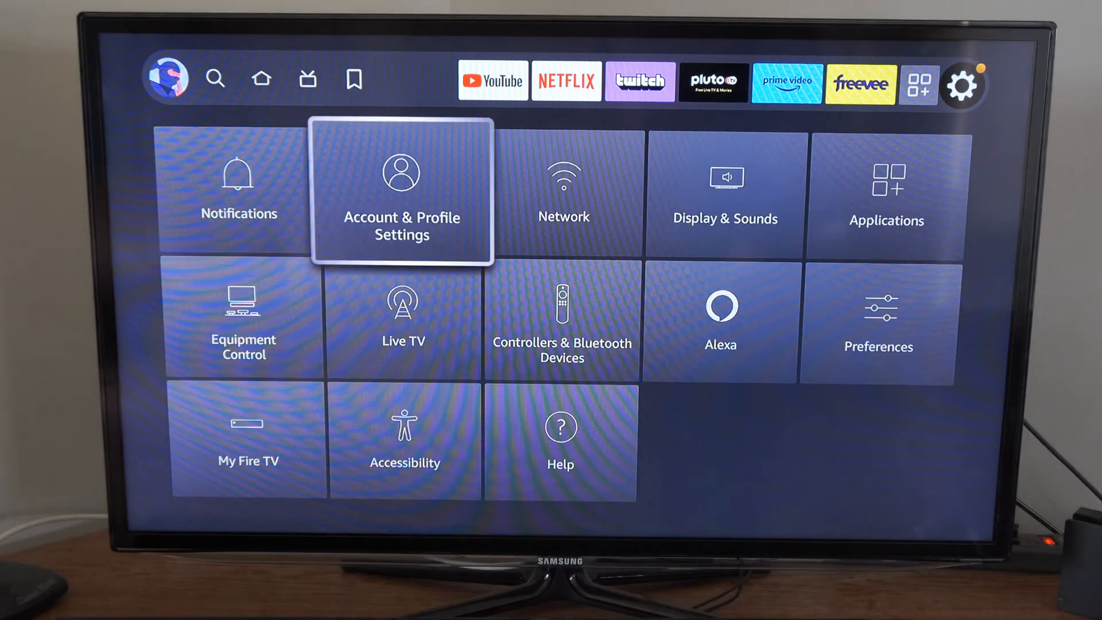
left_click(725, 197)
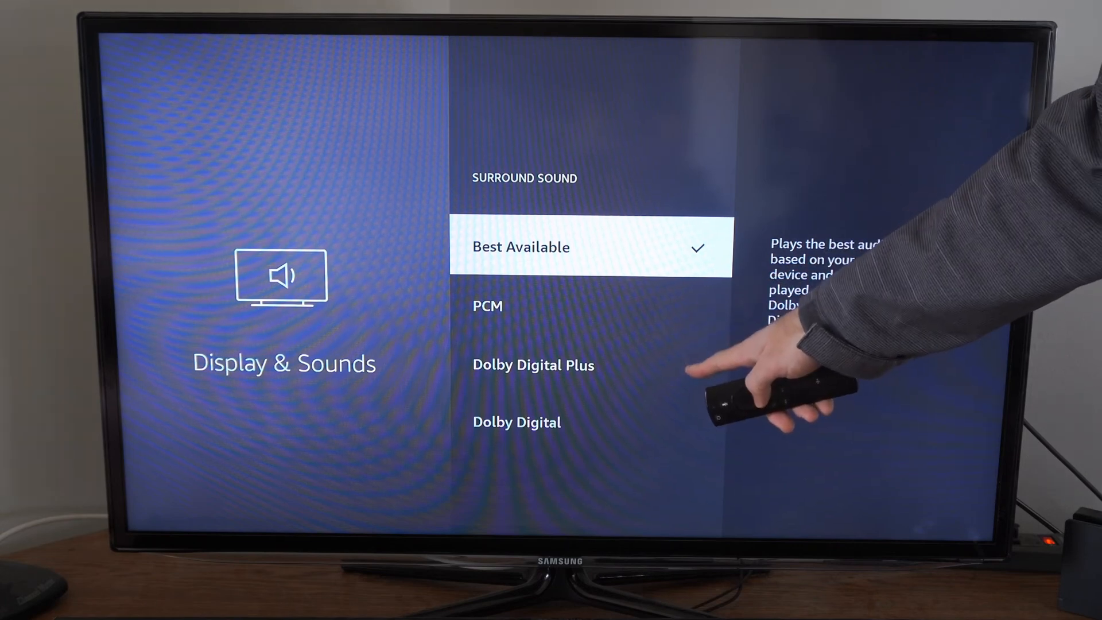
Leave surround sound on Best Available and back out to the Display & Sounds menu.
key("Back")
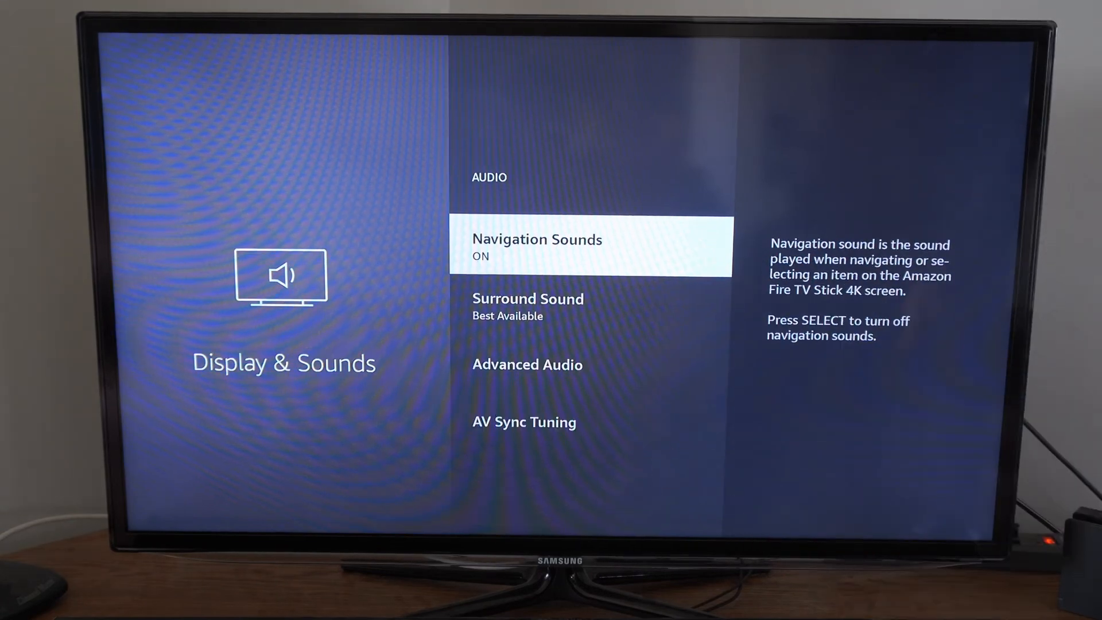
key("Back")
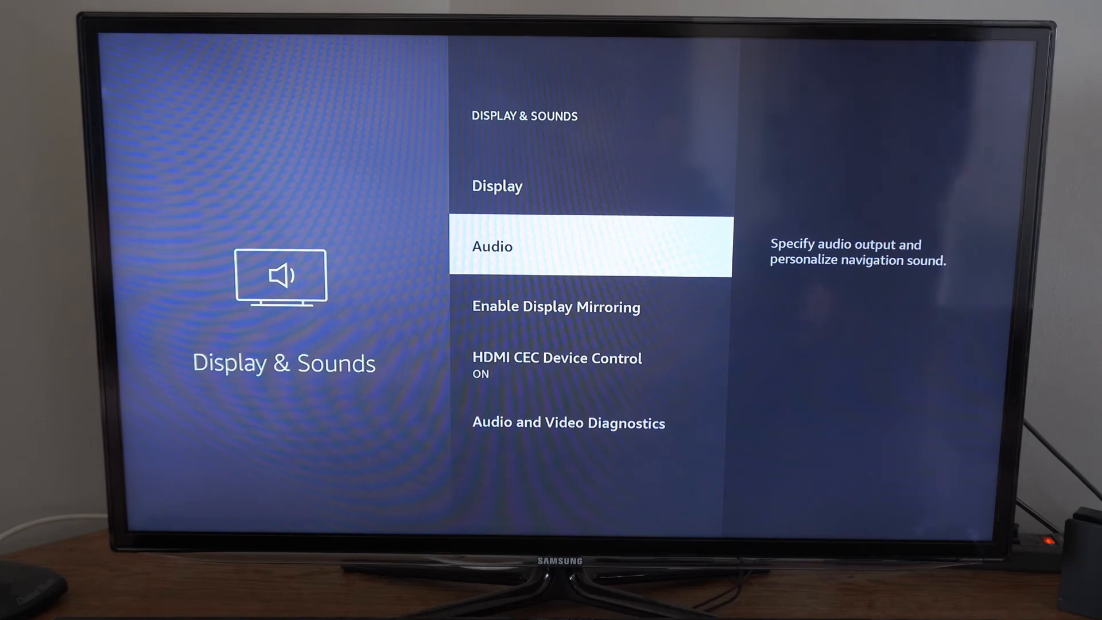